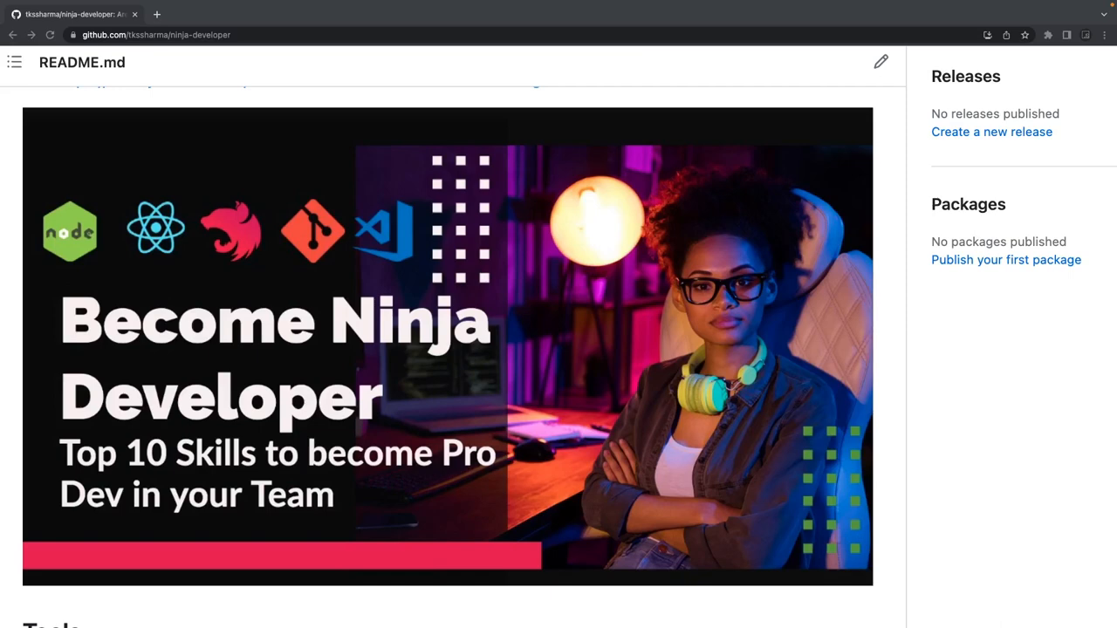
{"action": "mouse_move", "coordinate": [899, 429]}
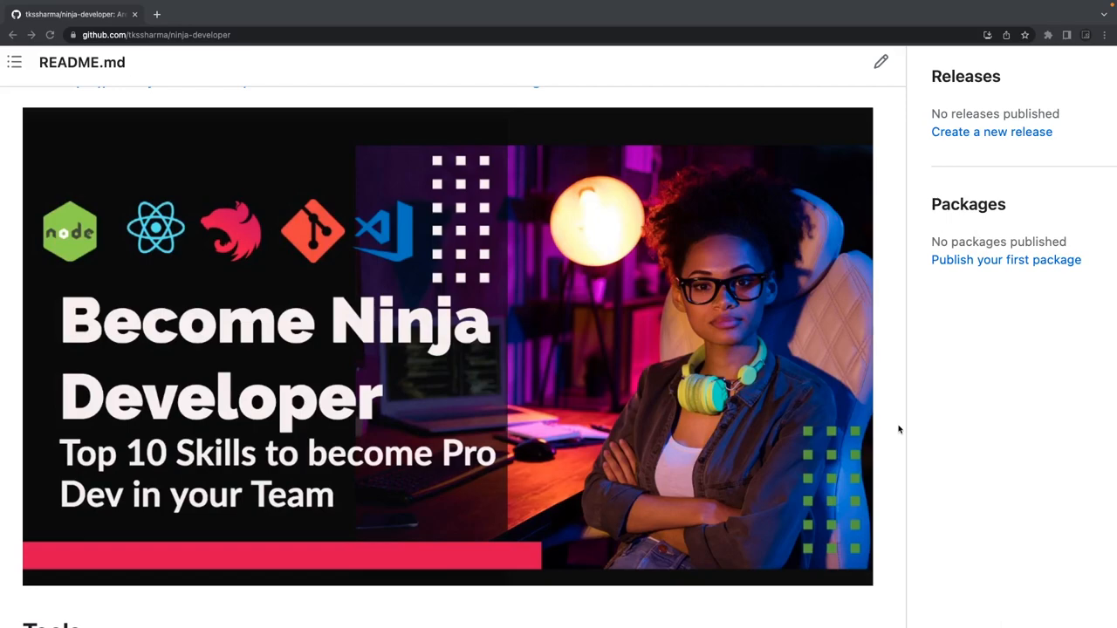
- Scroll the README down past the Tools section to the Topics Covered list
{"action": "scroll", "scroll_direction": "down", "scroll_amount": 3}
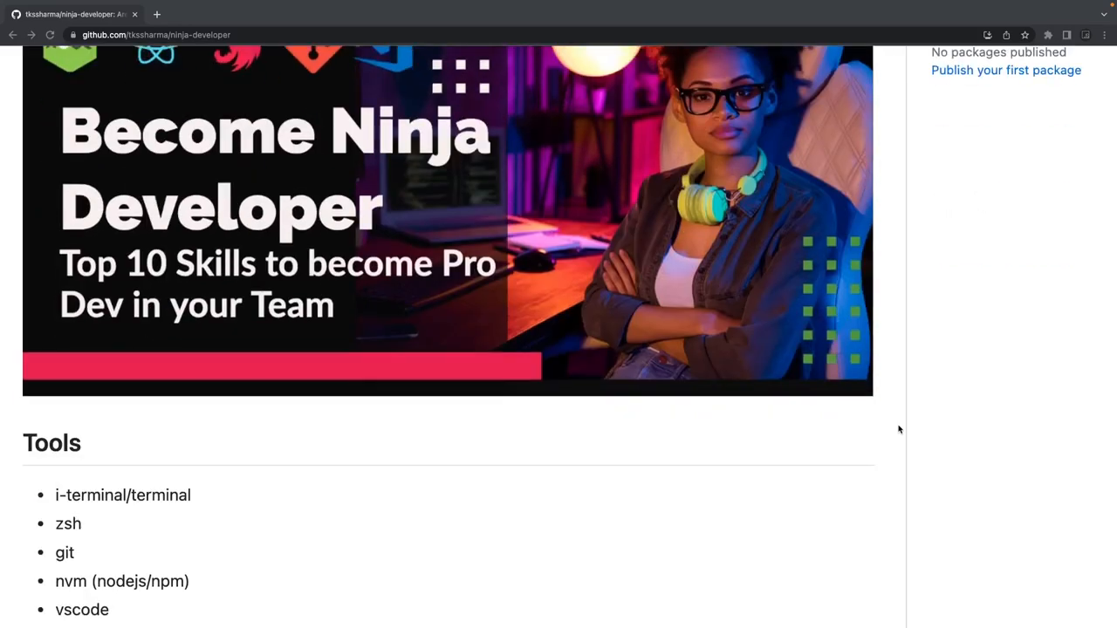
{"action": "scroll", "scroll_direction": "down", "scroll_amount": 3}
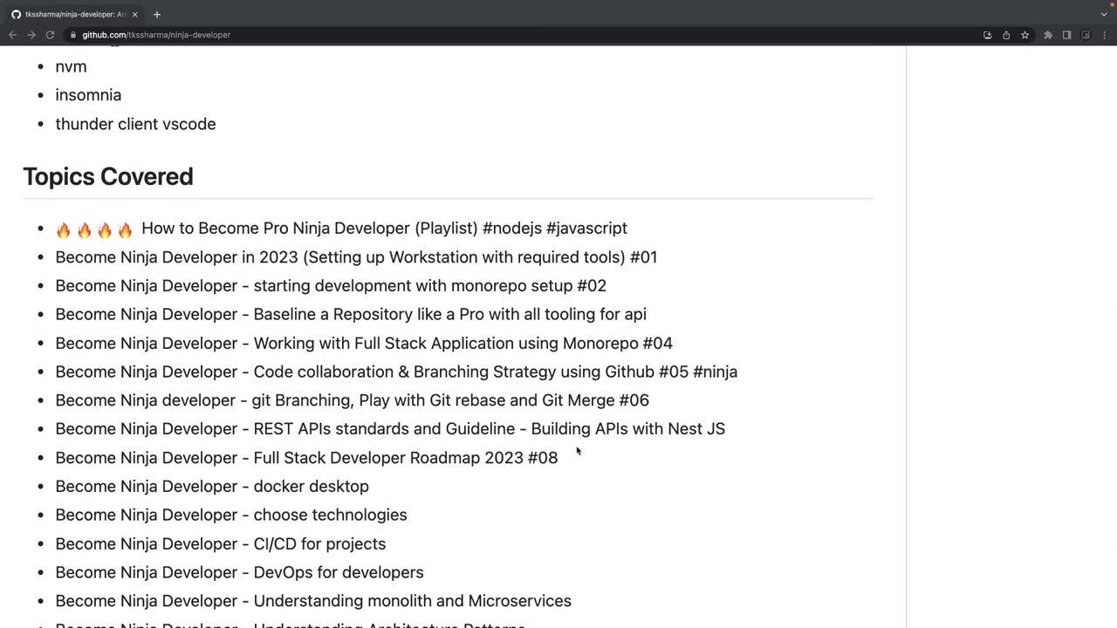
- Select the eight covered entries from the playlist line through Roadmap 2023 #08
{"action": "left_click_drag", "start_coordinate": [55, 256], "coordinate": [558, 458]}
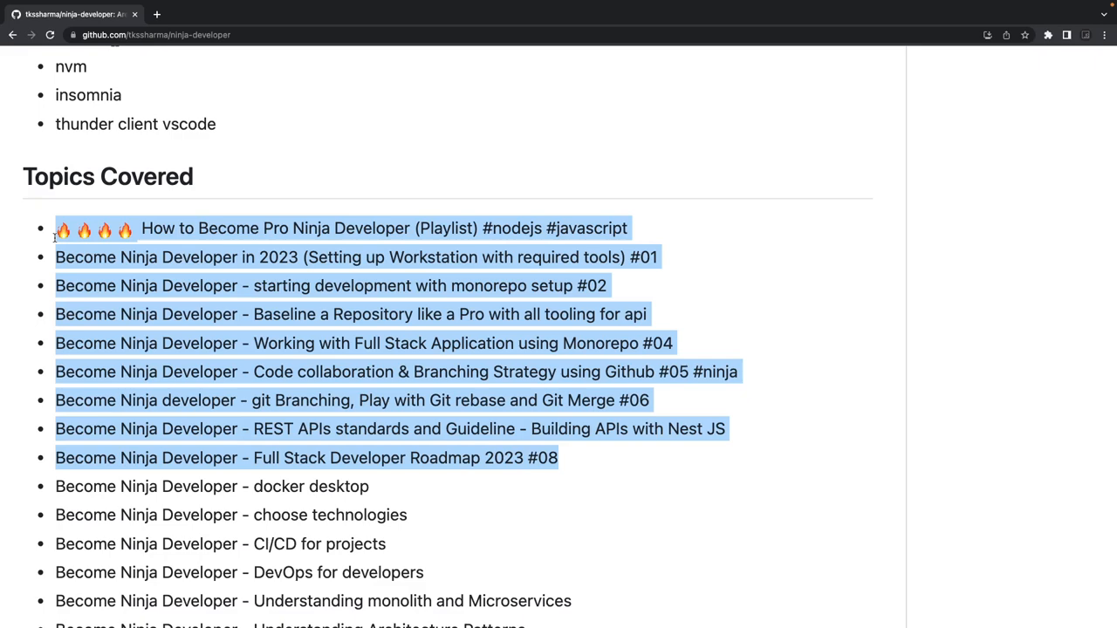
{"action": "scroll", "scroll_direction": "down", "scroll_amount": 3}
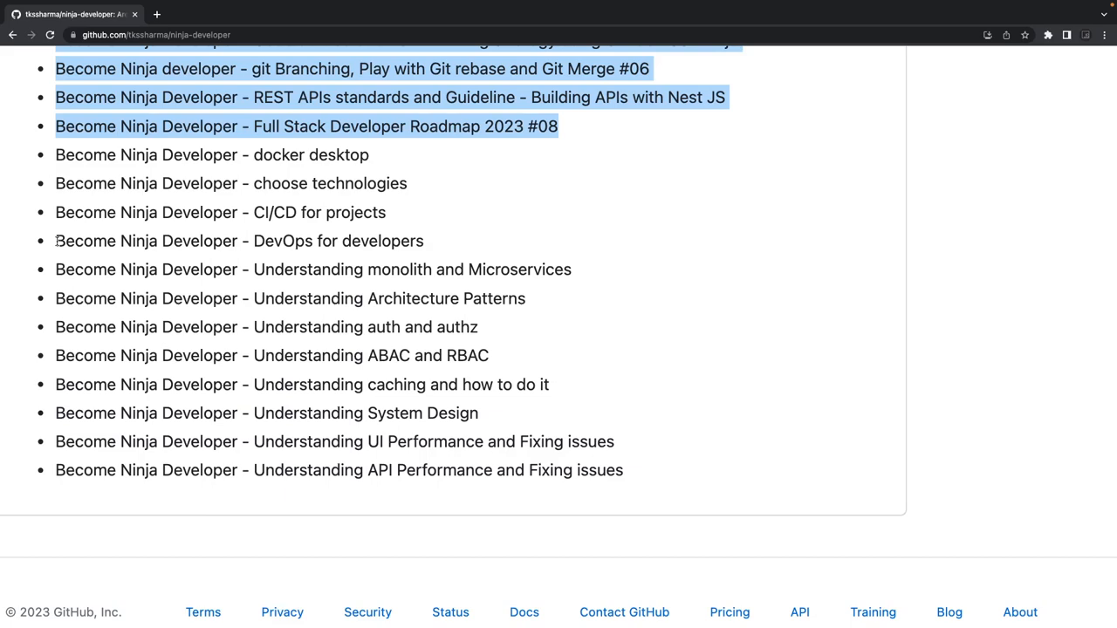
- Scroll through the upcoming topics from docker desktop to API Performance, unmarked
{"action": "scroll", "scroll_direction": "up", "scroll_amount": 3}
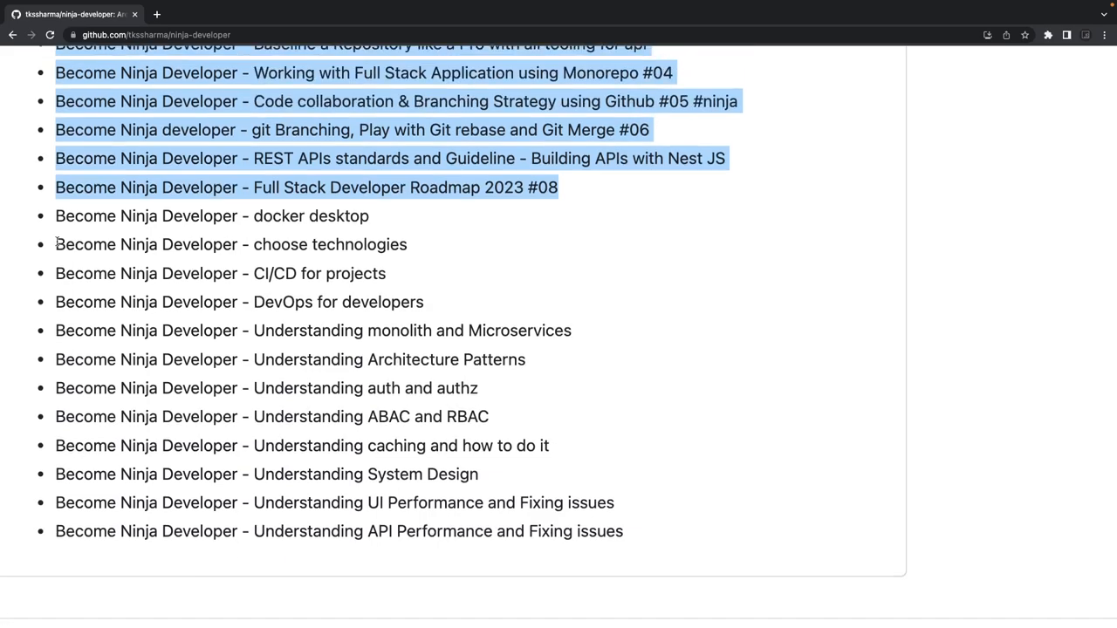
{"action": "scroll", "scroll_direction": "up", "scroll_amount": 3}
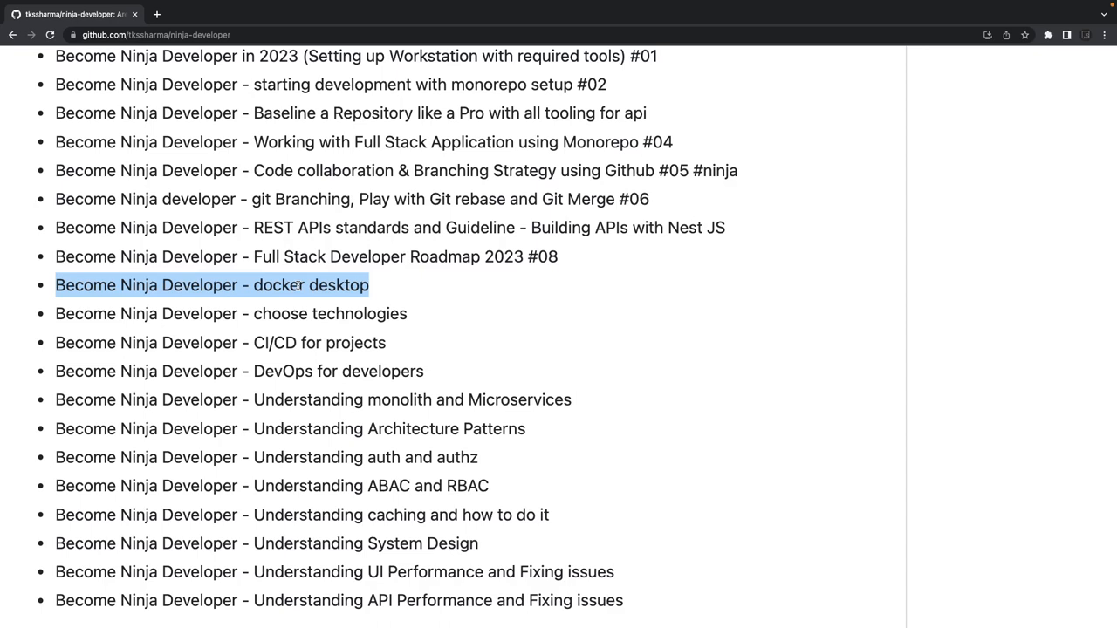
{"action": "scroll", "scroll_direction": "down", "scroll_amount": 3}
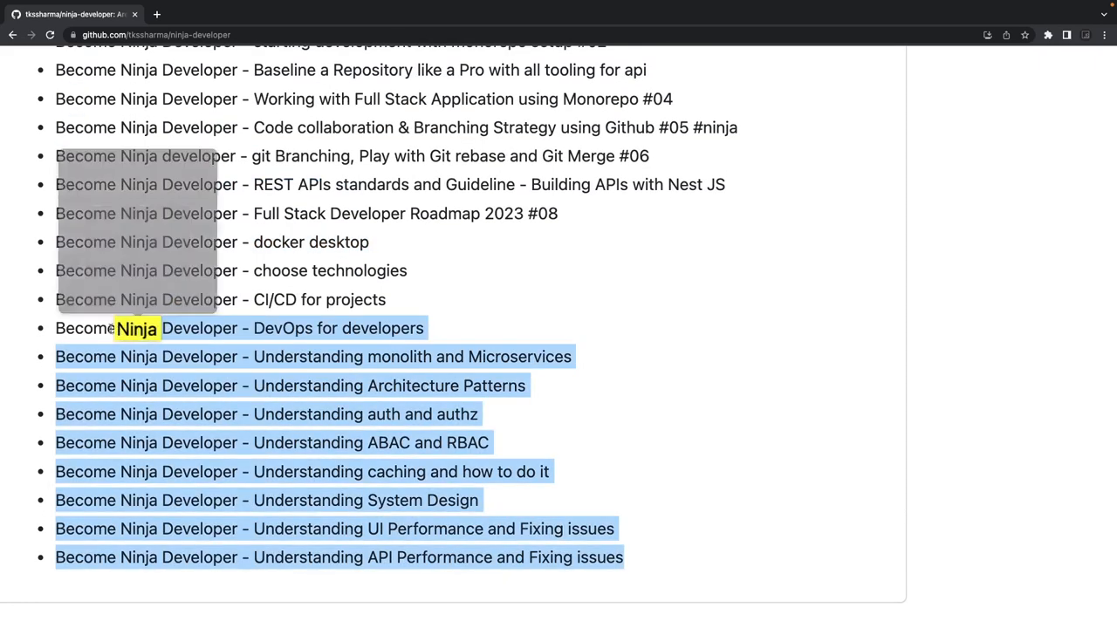
{"action": "scroll", "scroll_direction": "up", "scroll_amount": 3}
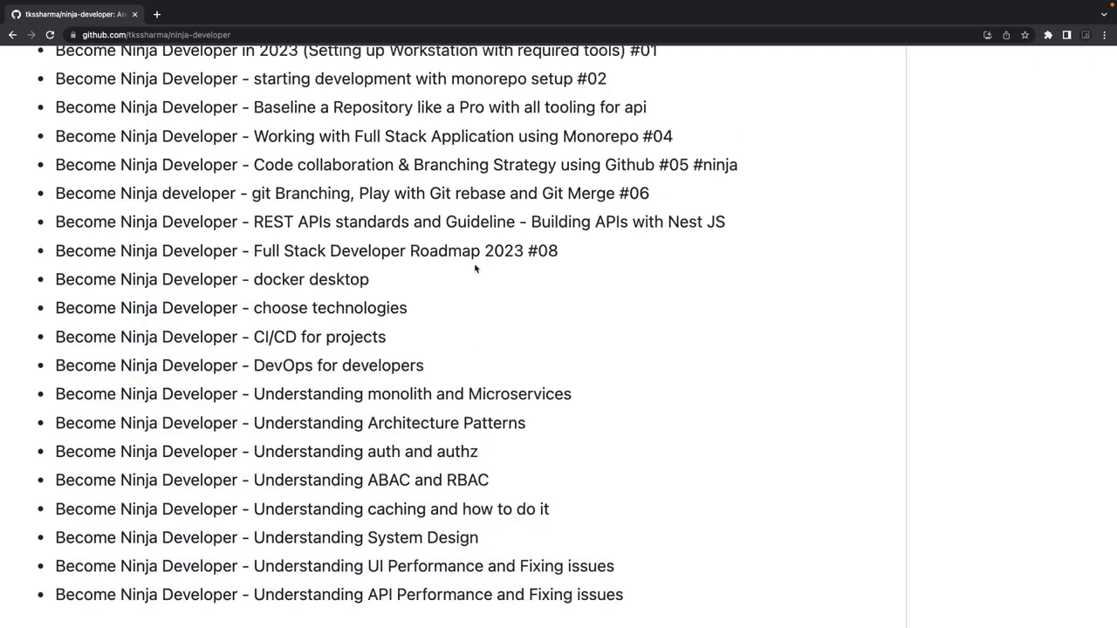
{"action": "scroll", "scroll_direction": "down", "scroll_amount": 3}
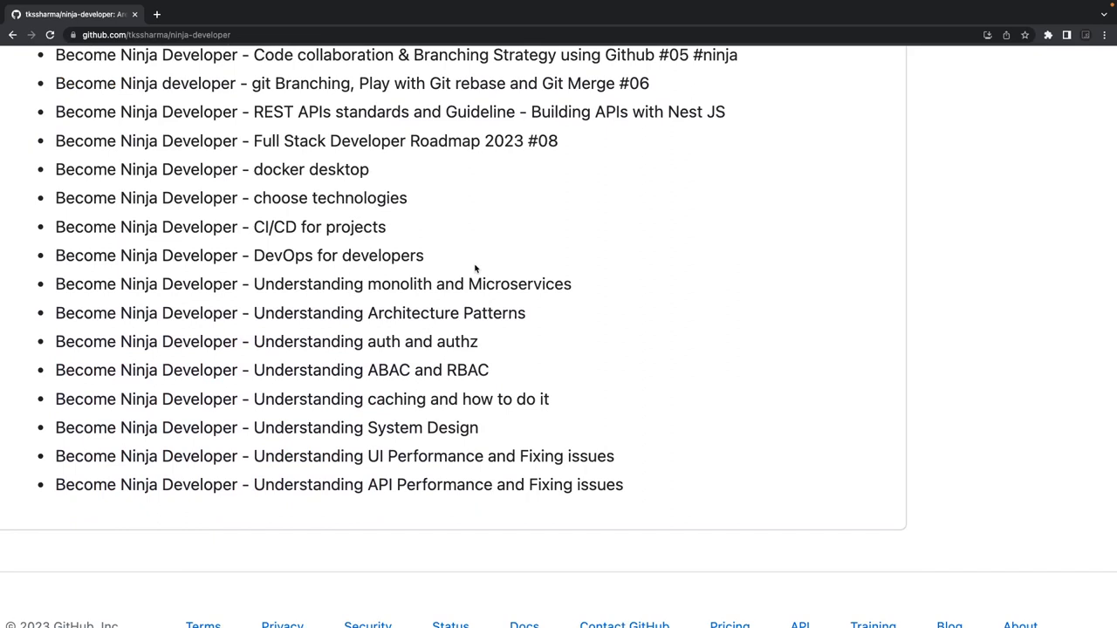
{"action": "mouse_move", "coordinate": [660, 468]}
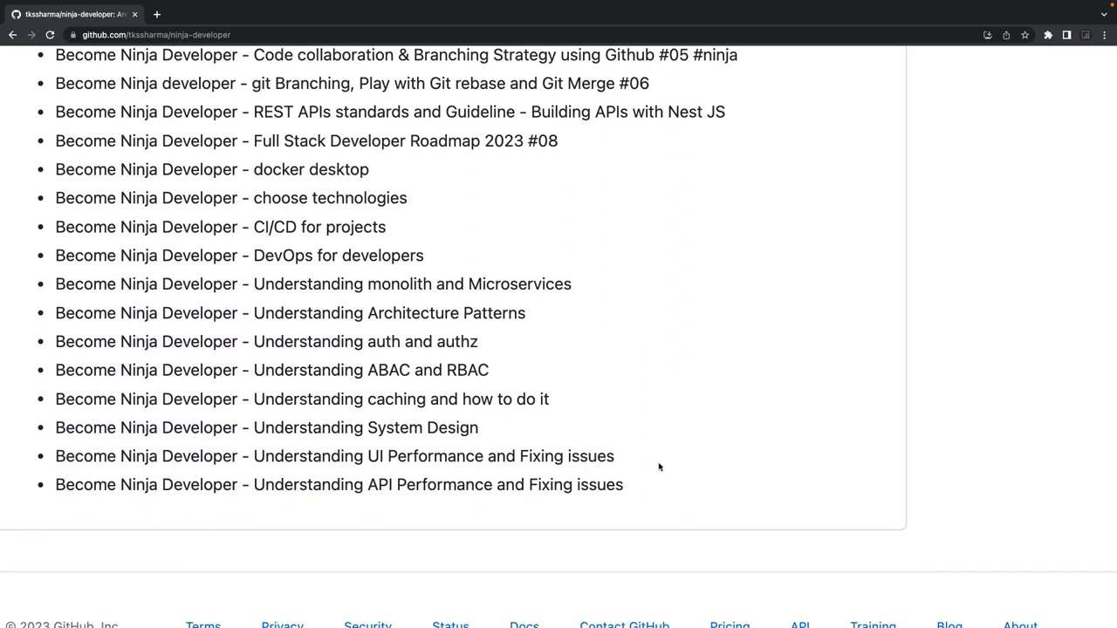
- Select the upcoming topics from docker desktop to API Performance, then only 'choose technologies'
{"action": "left_click_drag", "start_coordinate": [56, 169], "coordinate": [623, 486]}
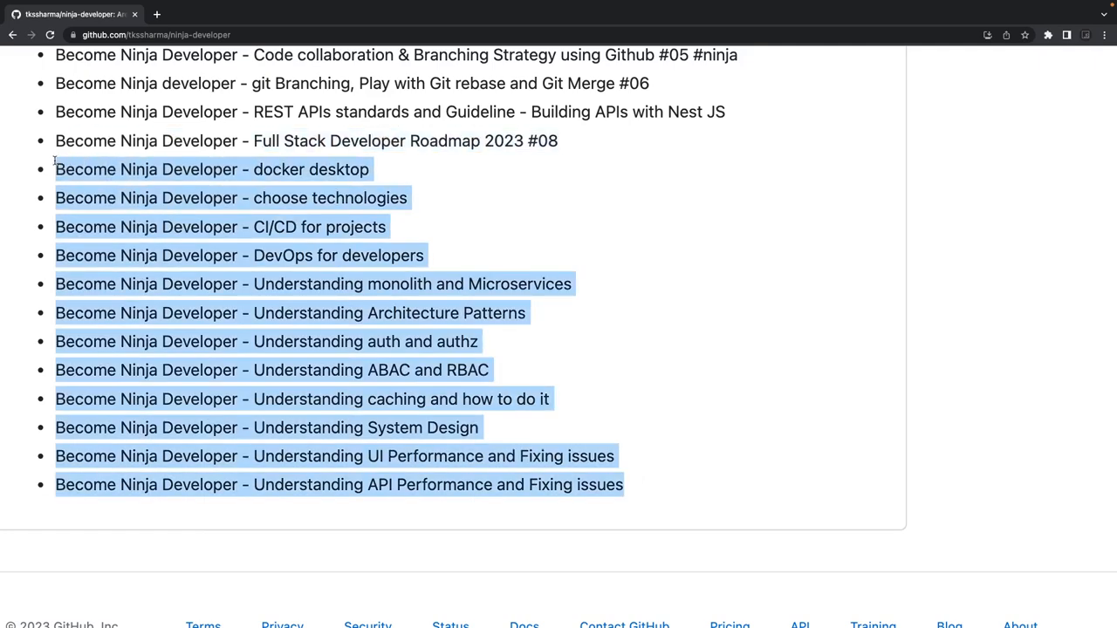
{"action": "scroll", "scroll_direction": "up", "scroll_amount": 3}
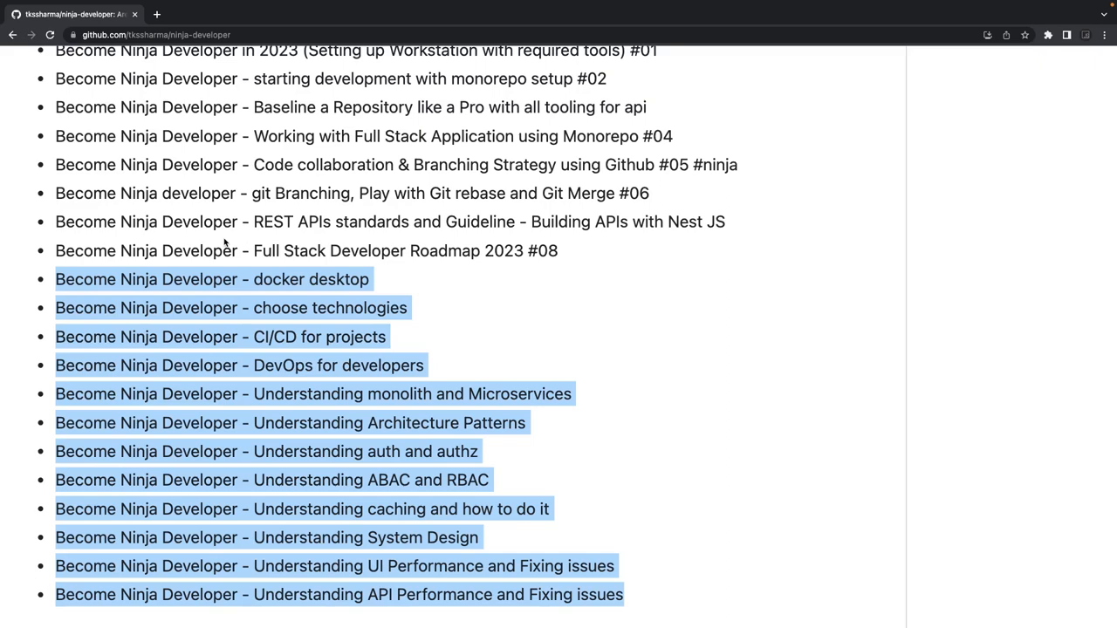
{"action": "mouse_move", "coordinate": [335, 276]}
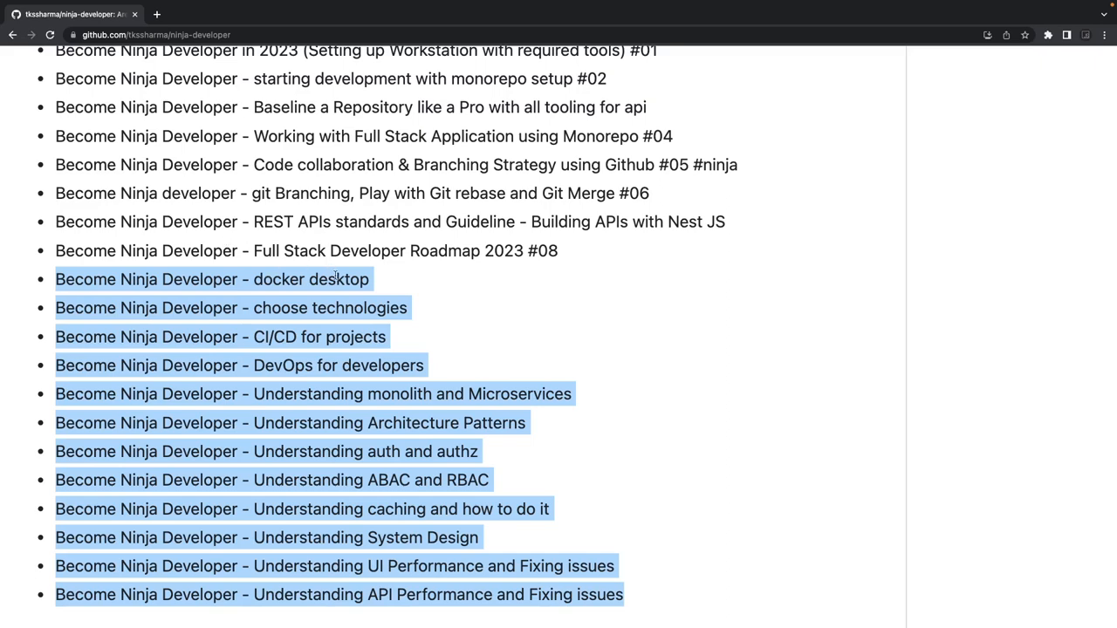
{"action": "left_click", "coordinate": [335, 279]}
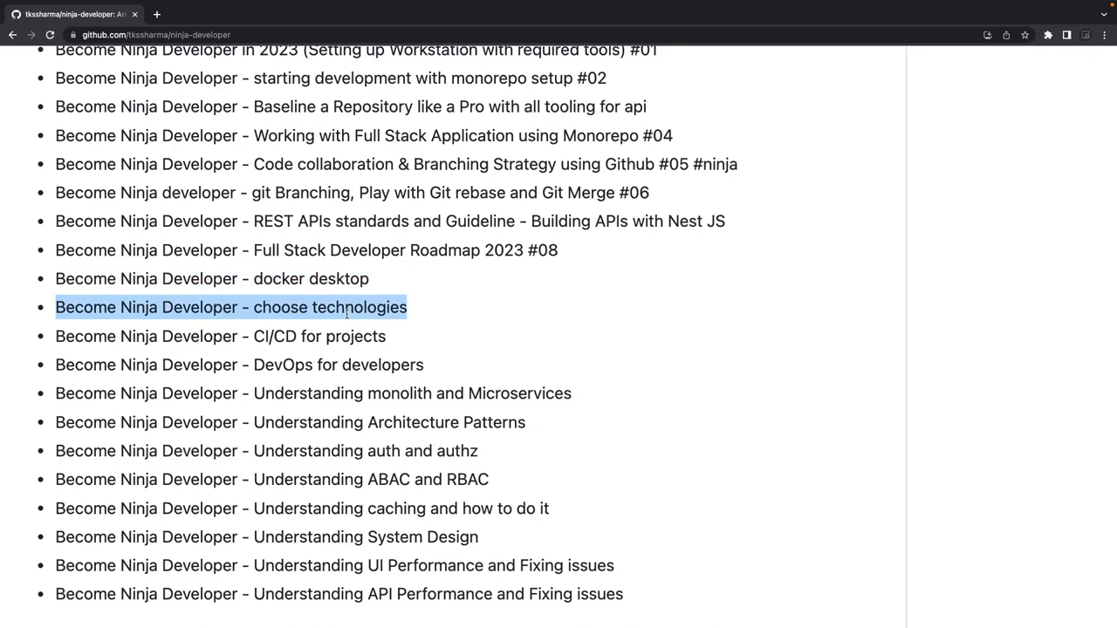
- Scroll around the list so the Roadmap 2023 #08 entry is the one in focus
{"action": "scroll", "scroll_direction": "up", "scroll_amount": 3}
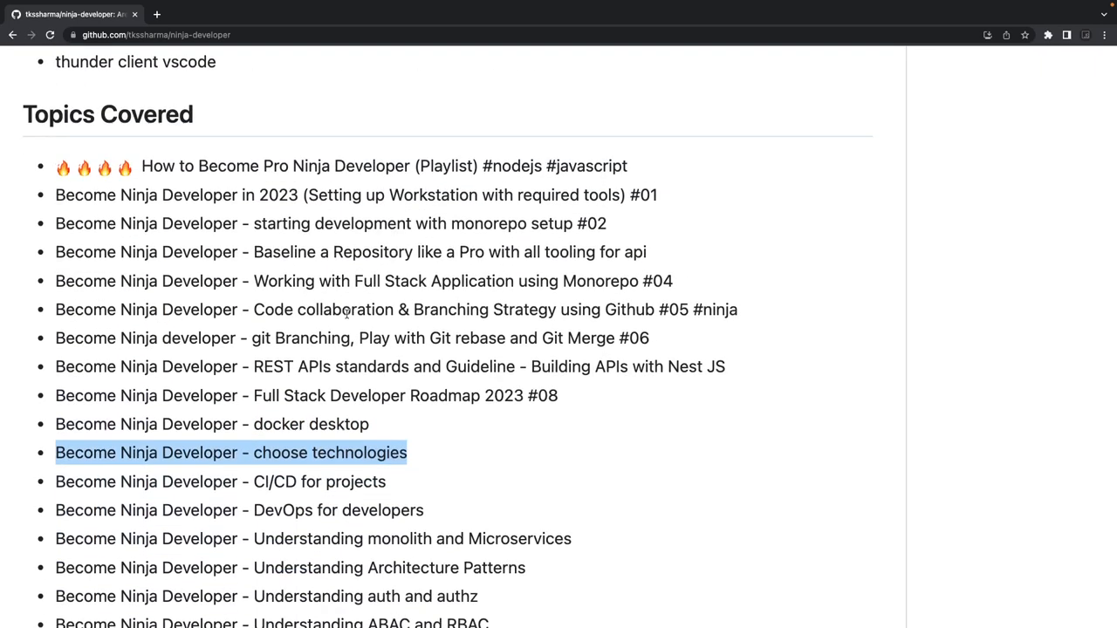
{"action": "scroll", "scroll_direction": "down", "scroll_amount": 3}
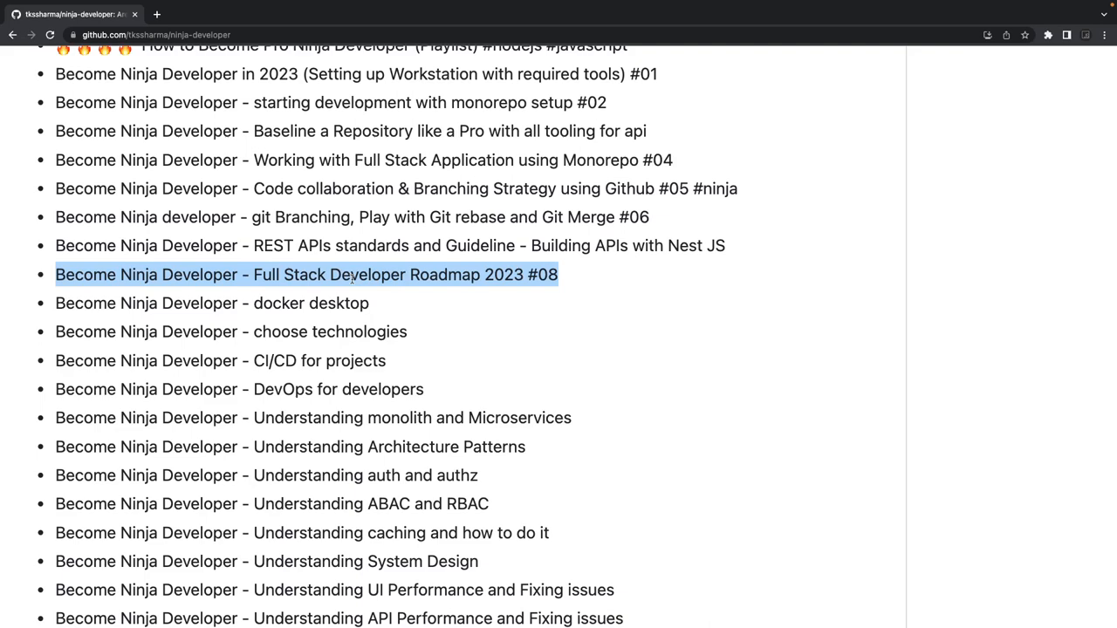
{"action": "scroll", "scroll_direction": "up", "scroll_amount": 3}
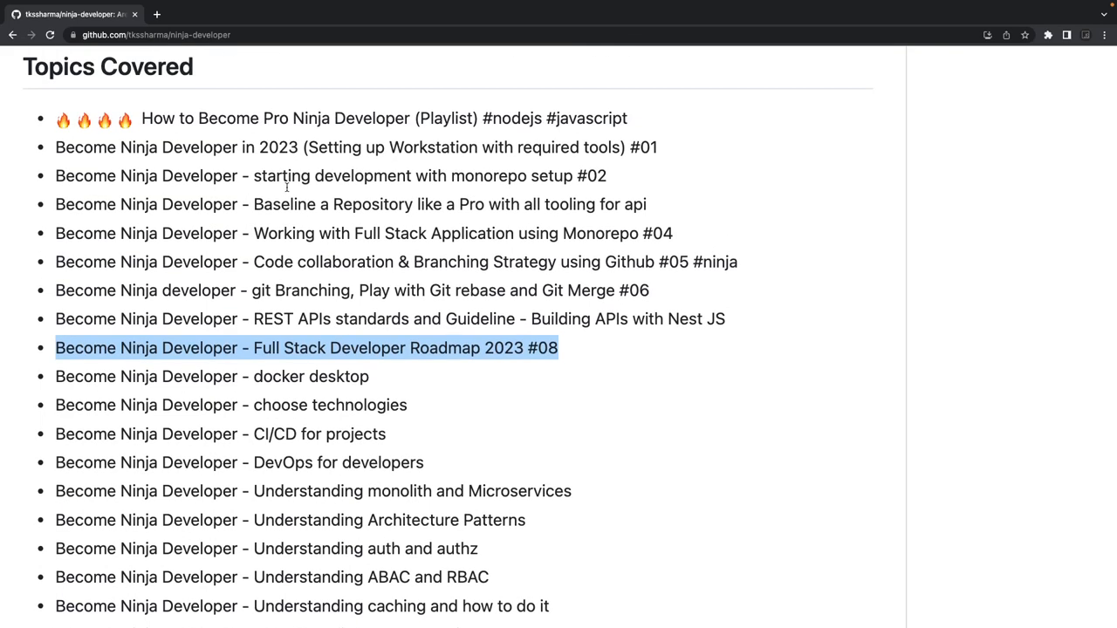
{"action": "scroll", "scroll_direction": "down", "scroll_amount": 3}
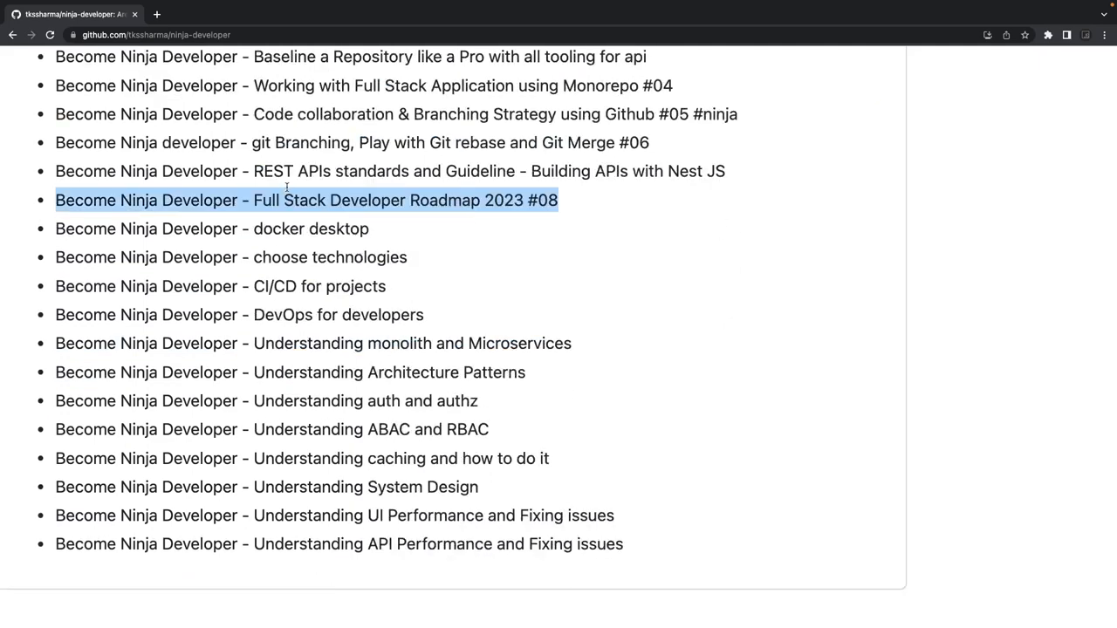